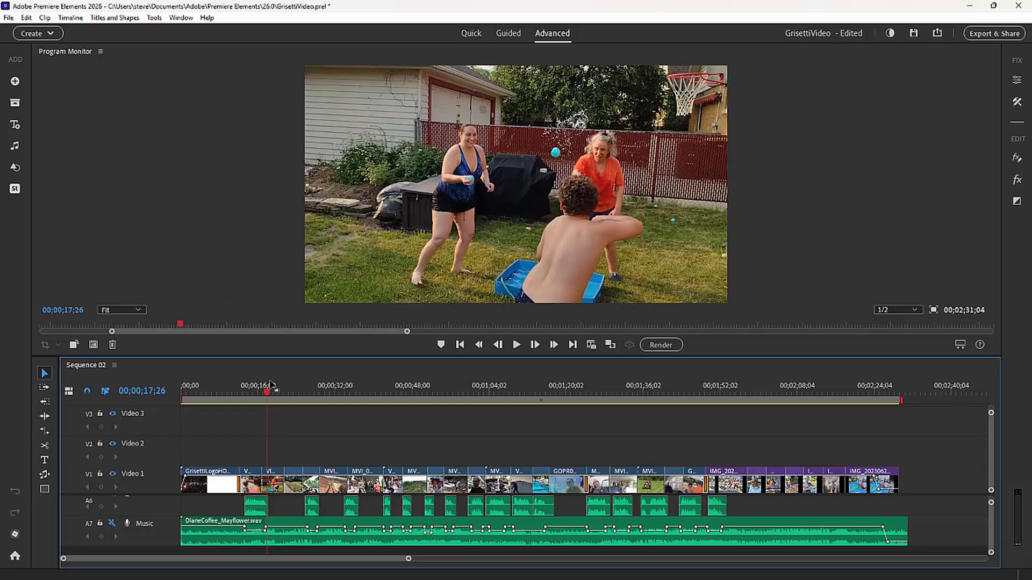
# Select the clip at the playhead and bring up the video effects gallery.
pyautogui.click(273, 480)
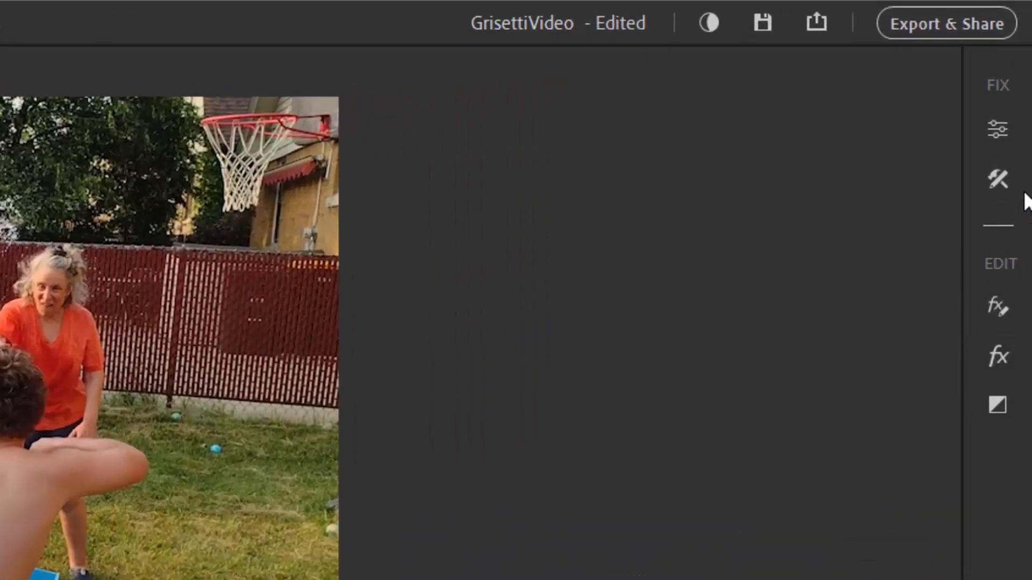
pyautogui.moveTo(997, 356)
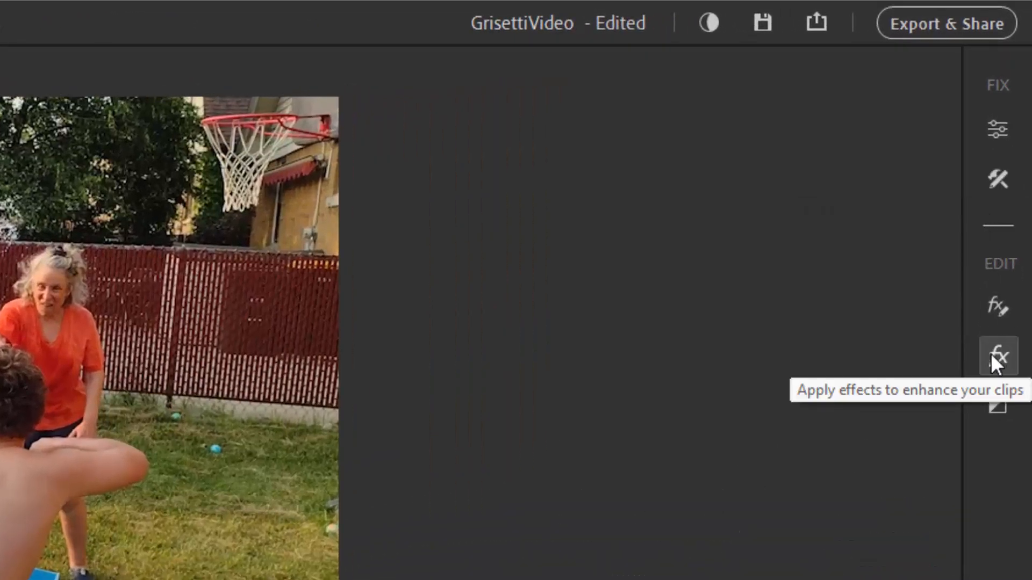
pyautogui.click(997, 355)
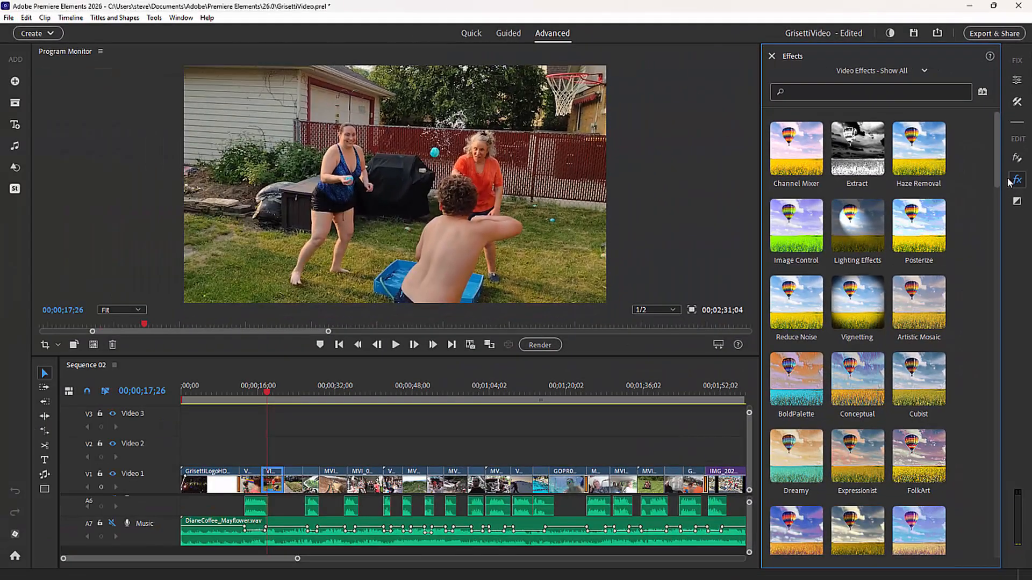
pyautogui.moveTo(979, 174)
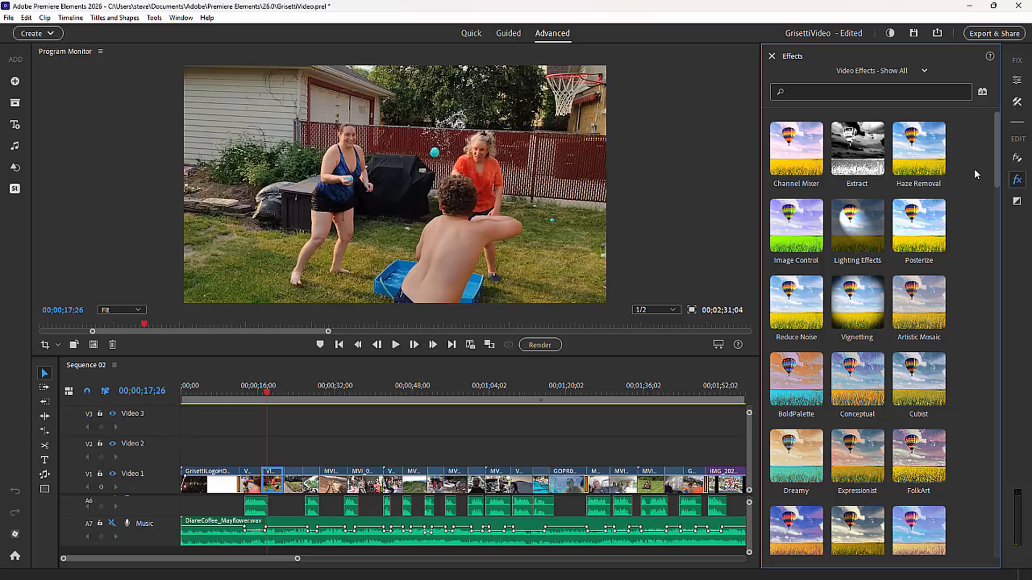
pyautogui.moveTo(974, 173)
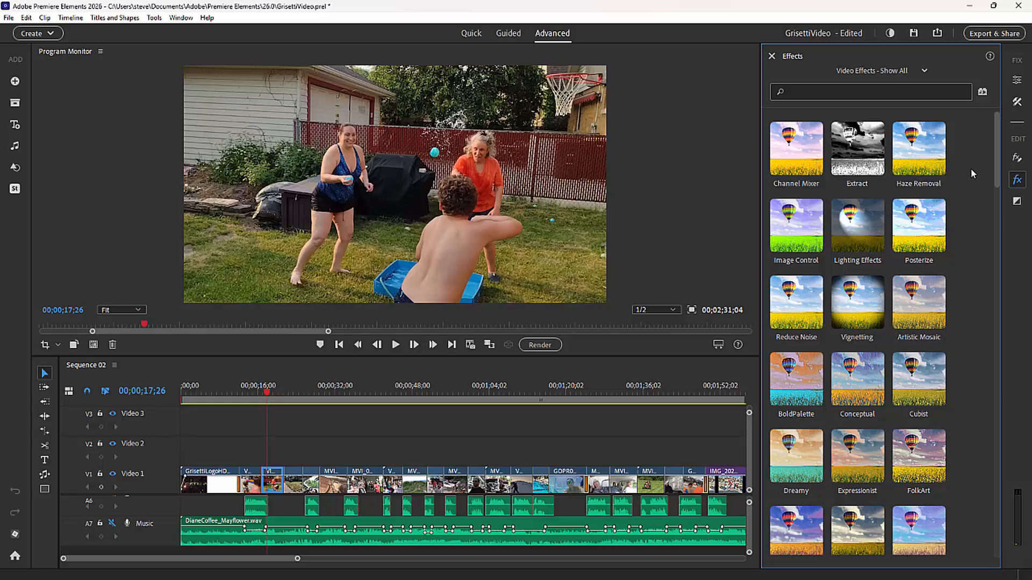
pyautogui.moveTo(918, 148)
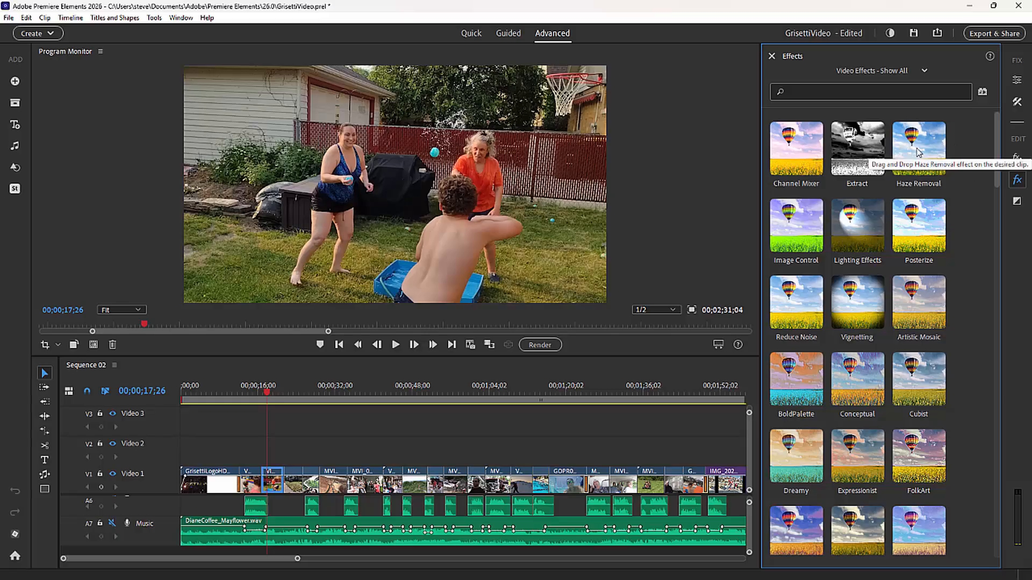
pyautogui.moveTo(965, 159)
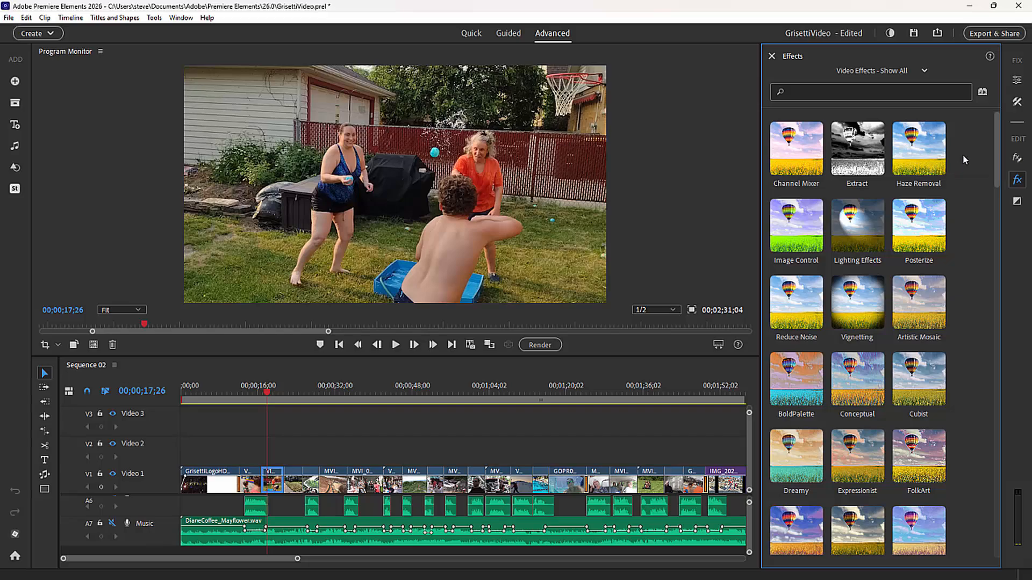
pyautogui.click(924, 71)
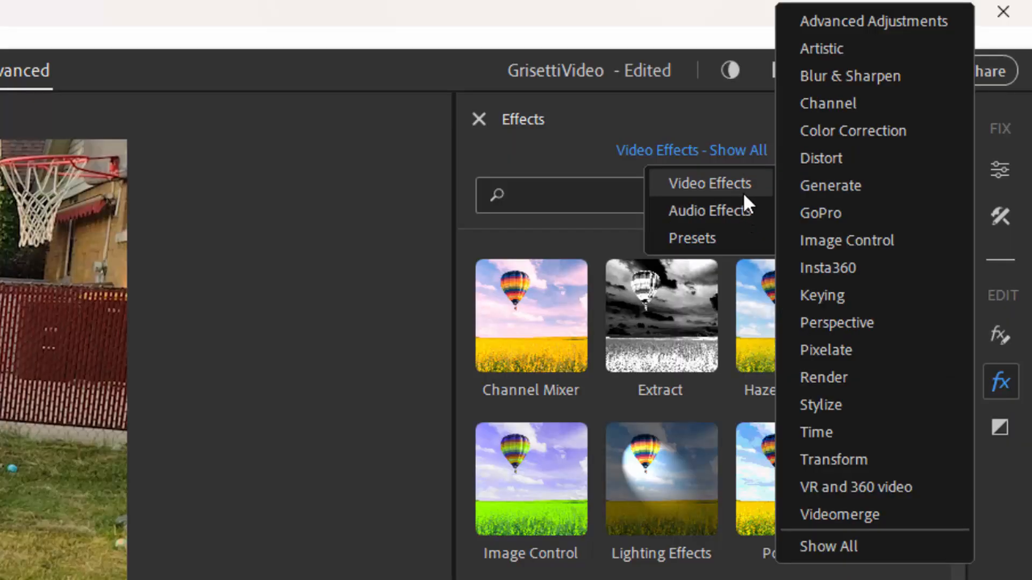
pyautogui.moveTo(843, 93)
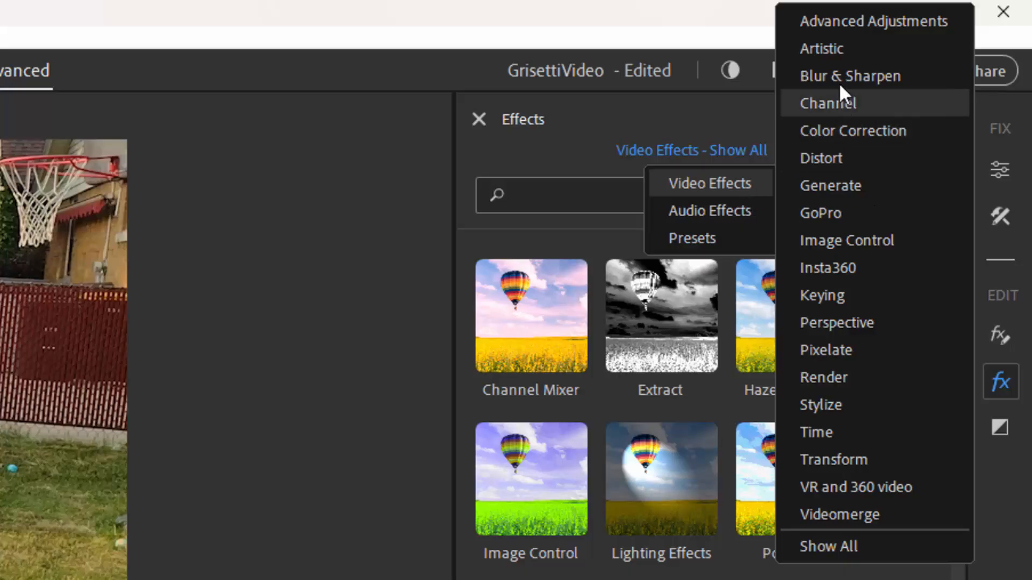
pyautogui.moveTo(830, 311)
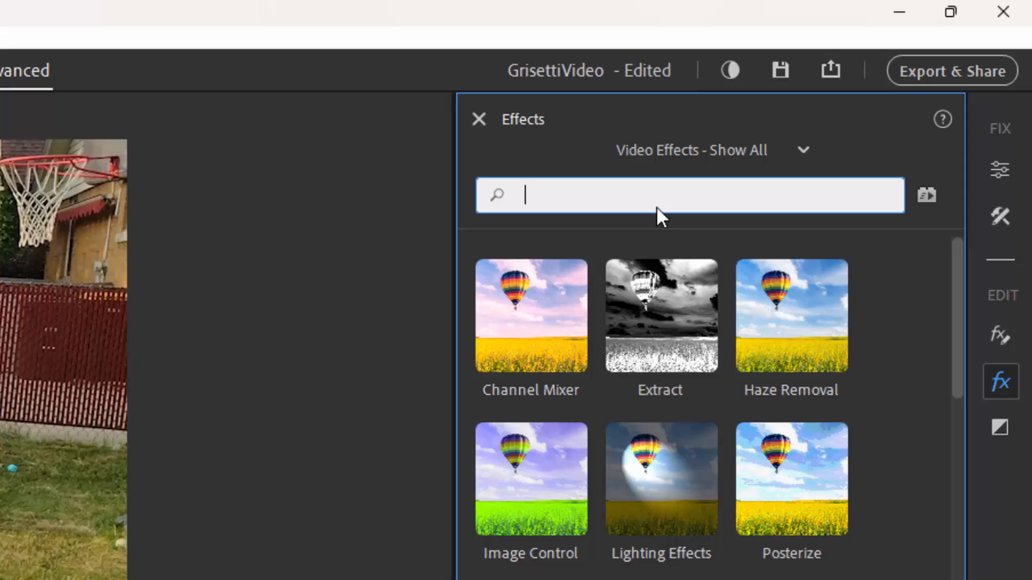
# Search 'stylize' and drag Find Edges onto the Video 1 clip for a sketched outline.
pyautogui.write('stylize')
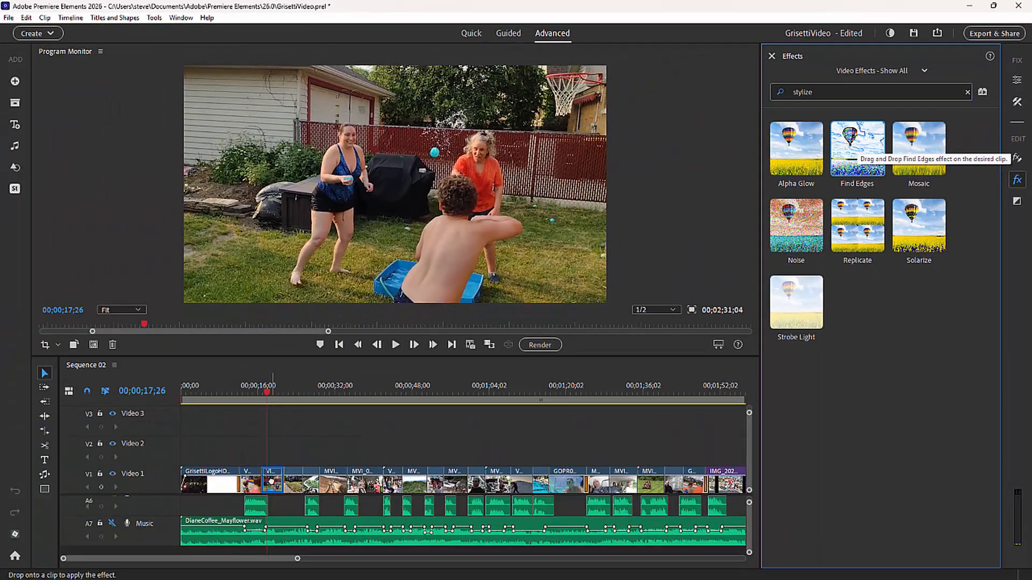
pyautogui.moveTo(857, 149); pyautogui.dragTo(270, 480)
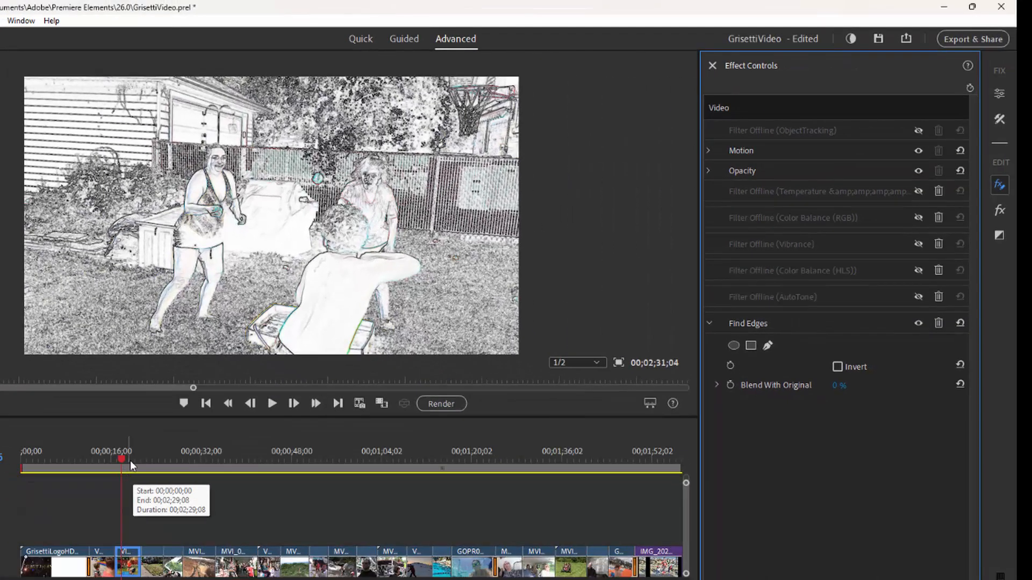
pyautogui.moveTo(737, 475)
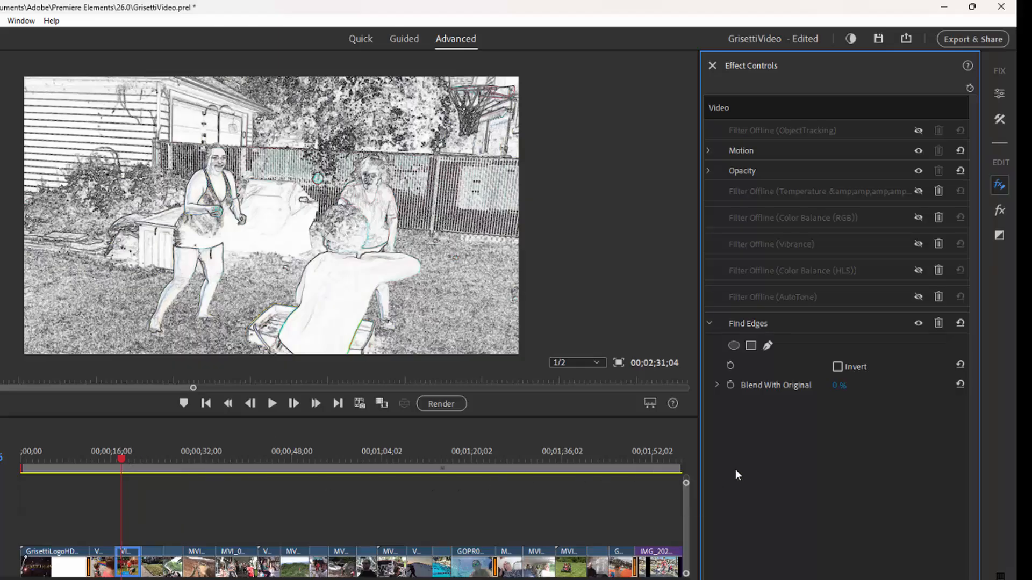
pyautogui.moveTo(744, 458)
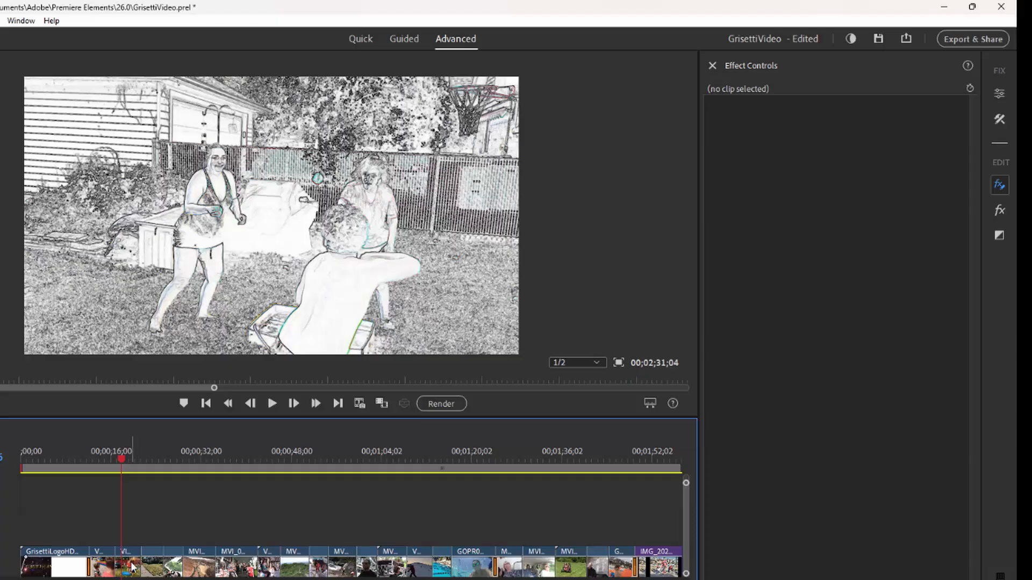
# Reselect the timeline clip so Effect Controls shows Motion, Opacity and Find Edges.
pyautogui.click(124, 568)
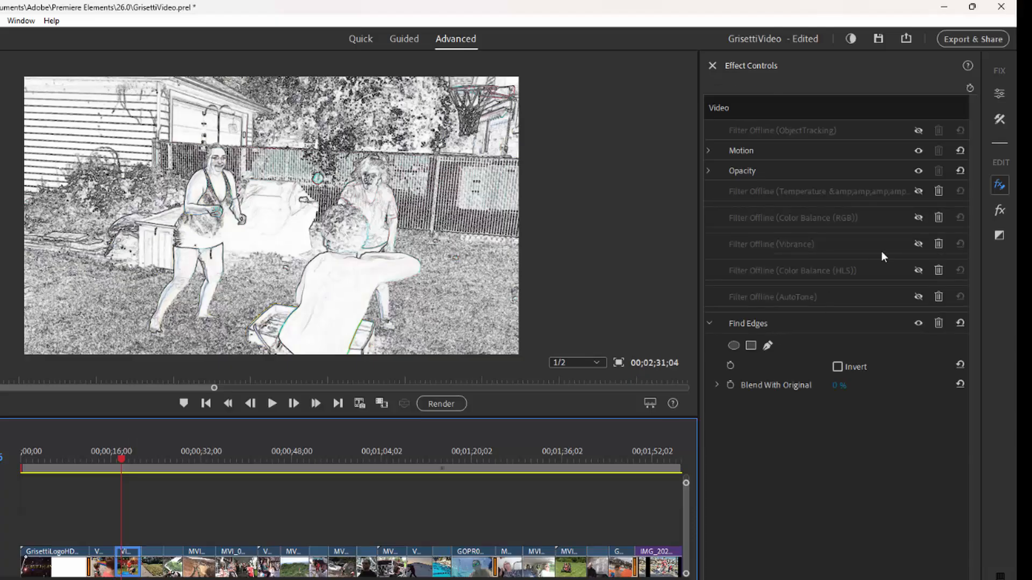
pyautogui.moveTo(1000, 185)
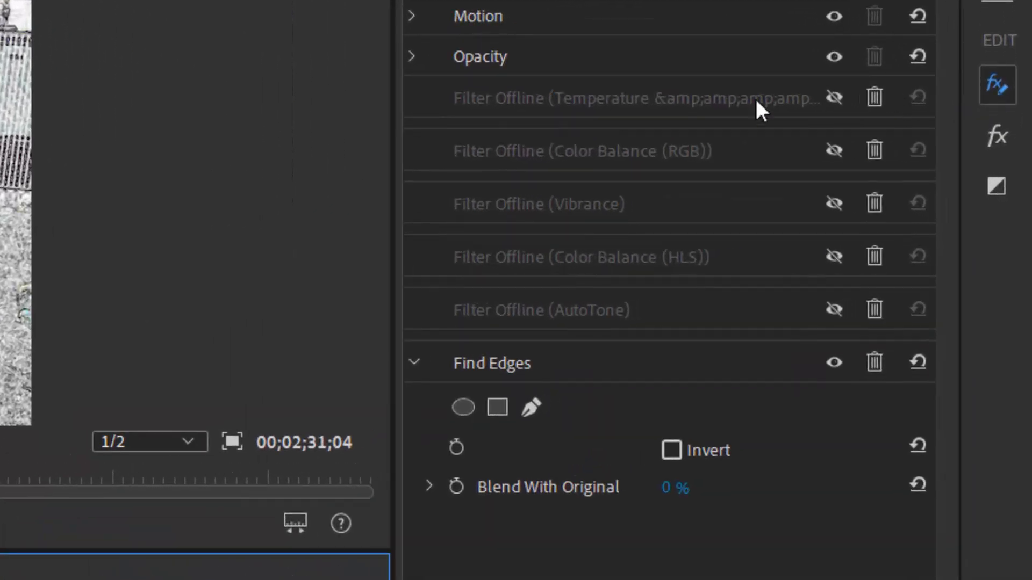
pyautogui.moveTo(430, 503)
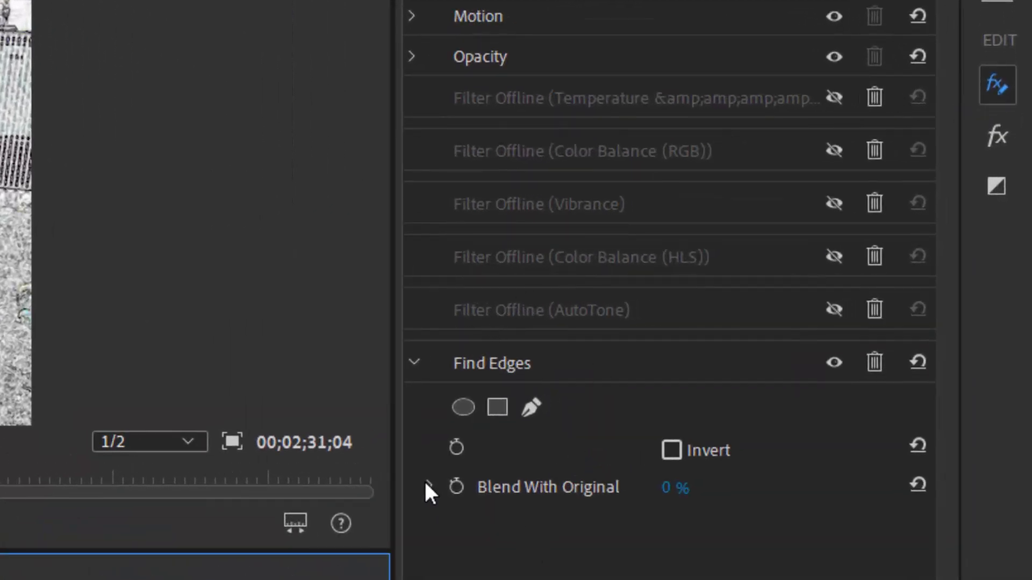
# Set Find Edges' Blend With Original to about 37% so the footage's colours show through.
pyautogui.click(432, 499)
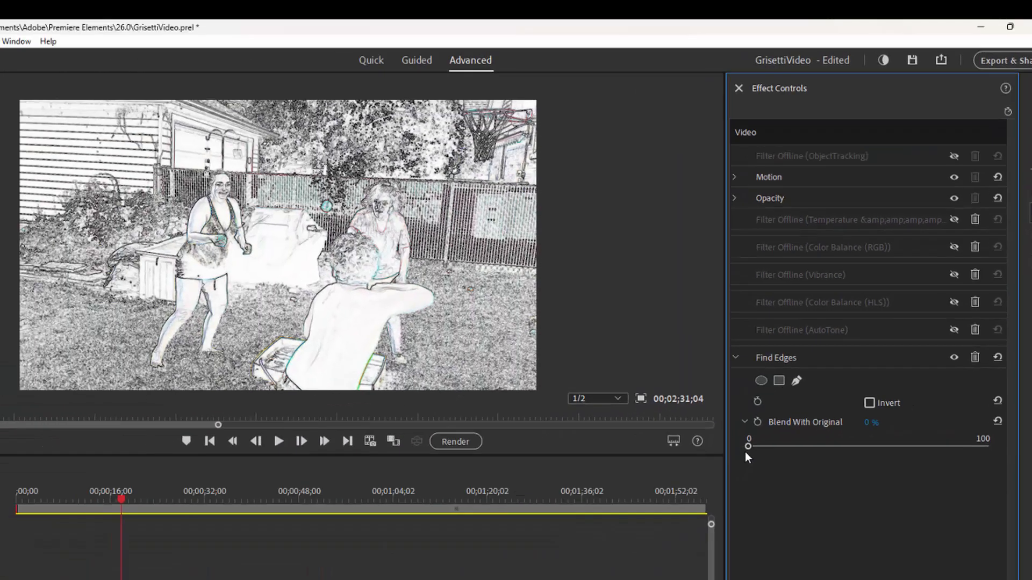
pyautogui.moveTo(748, 447); pyautogui.dragTo(755, 447)
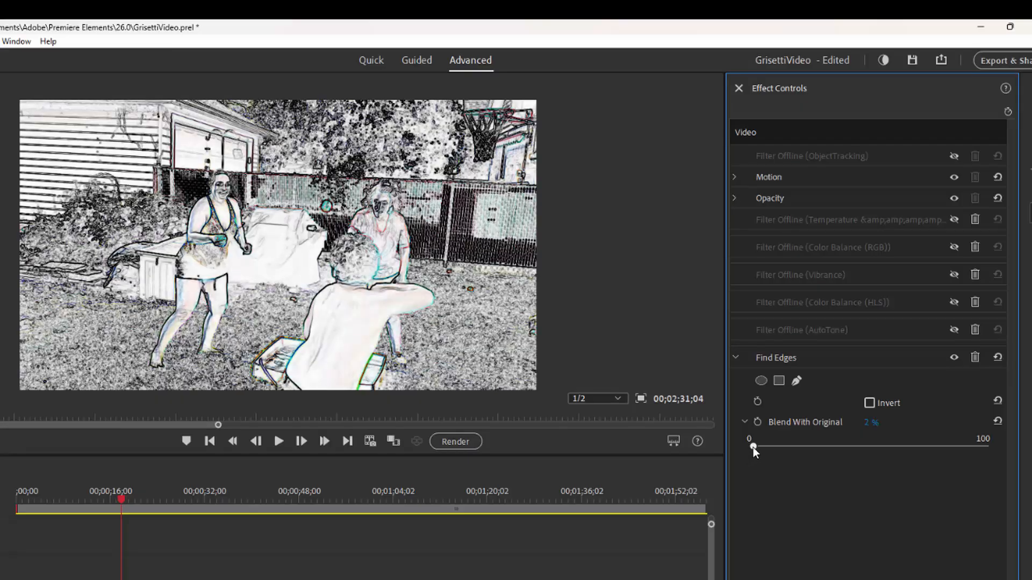
pyautogui.moveTo(754, 448); pyautogui.dragTo(784, 449)
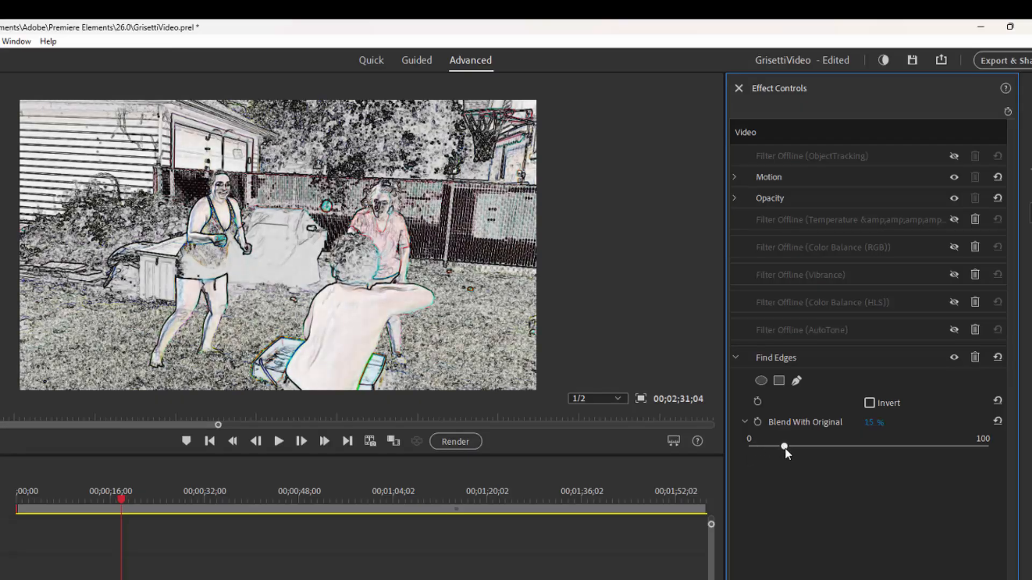
pyautogui.moveTo(783, 447); pyautogui.dragTo(853, 447)
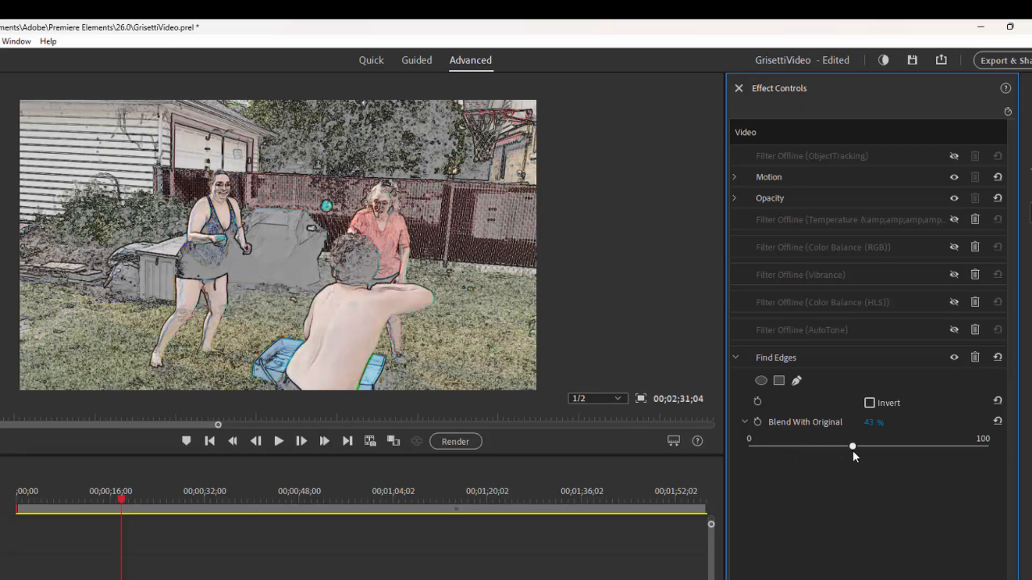
pyautogui.moveTo(852, 446); pyautogui.dragTo(842, 446)
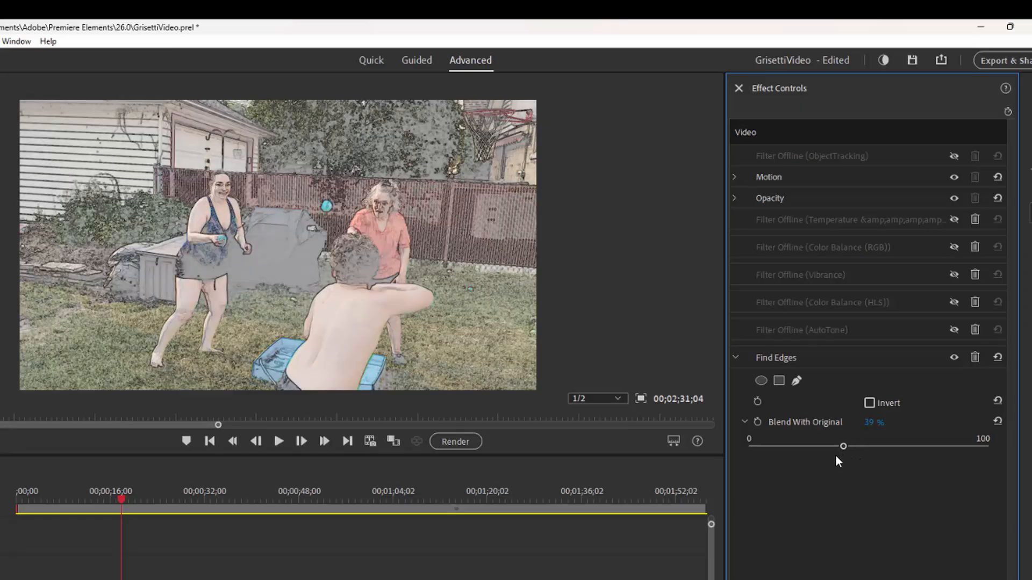
pyautogui.moveTo(843, 446); pyautogui.dragTo(881, 446)
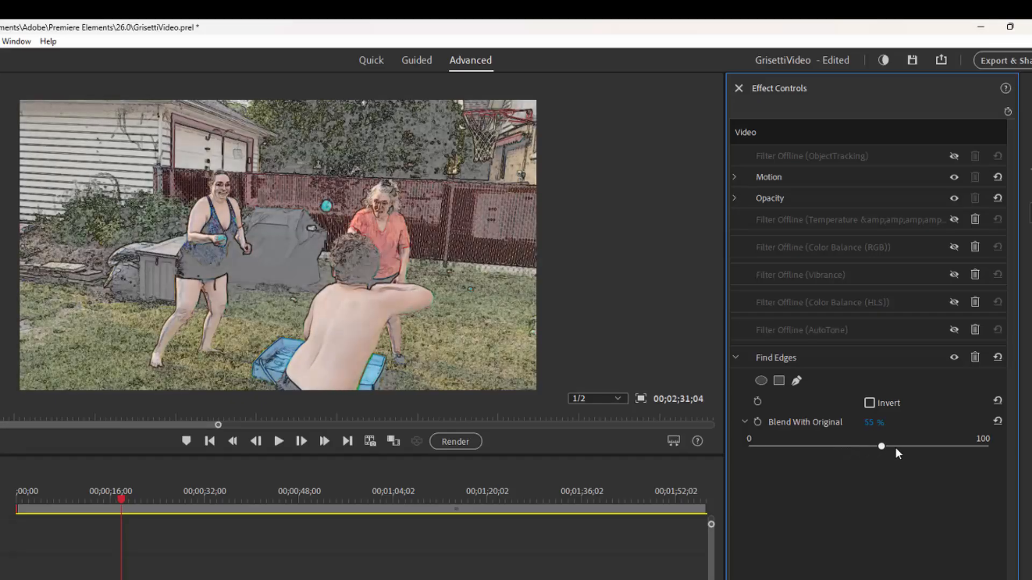
pyautogui.moveTo(881, 446); pyautogui.dragTo(902, 446)
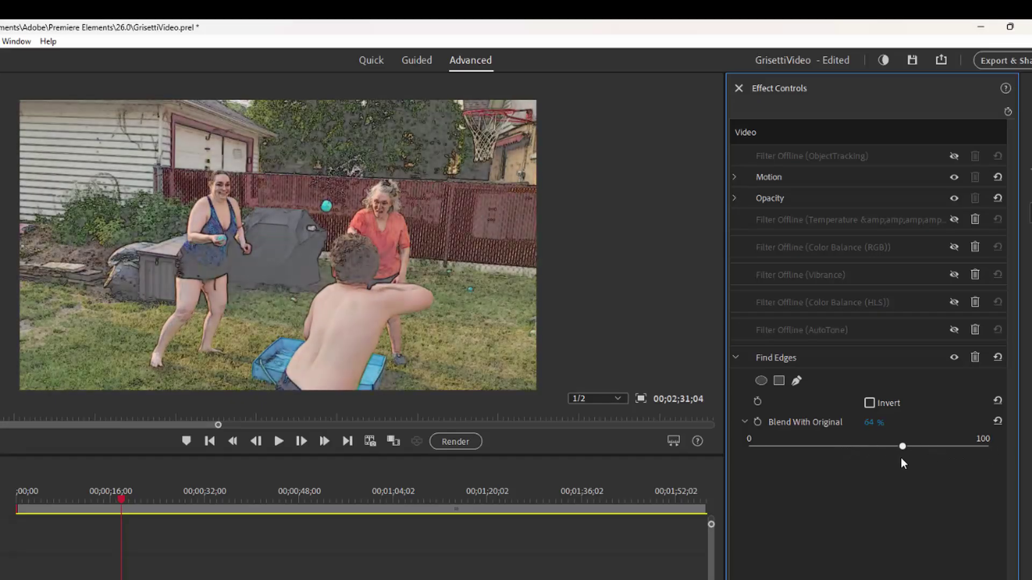
pyautogui.moveTo(902, 446); pyautogui.dragTo(793, 447)
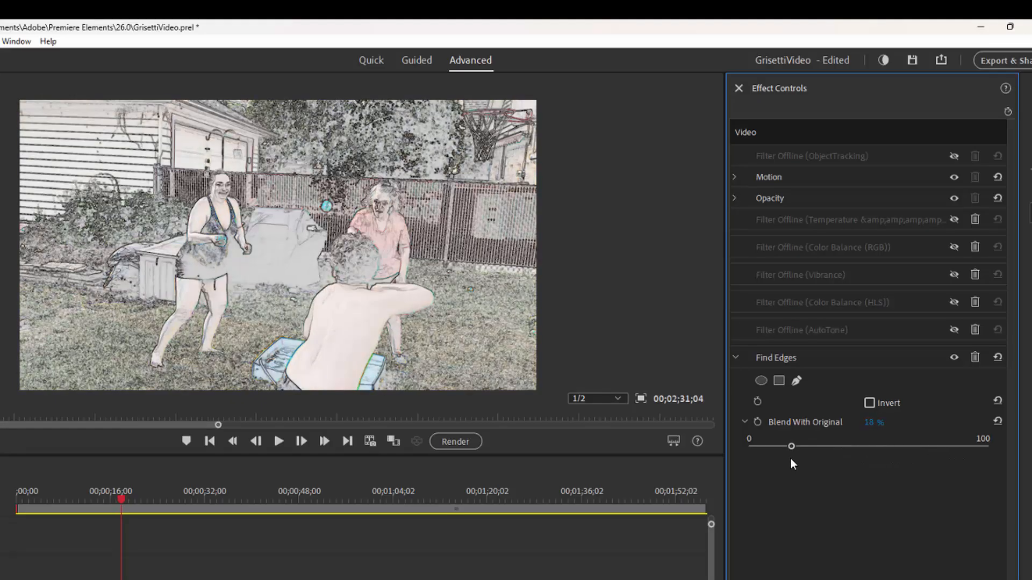
pyautogui.moveTo(792, 447); pyautogui.dragTo(814, 446)
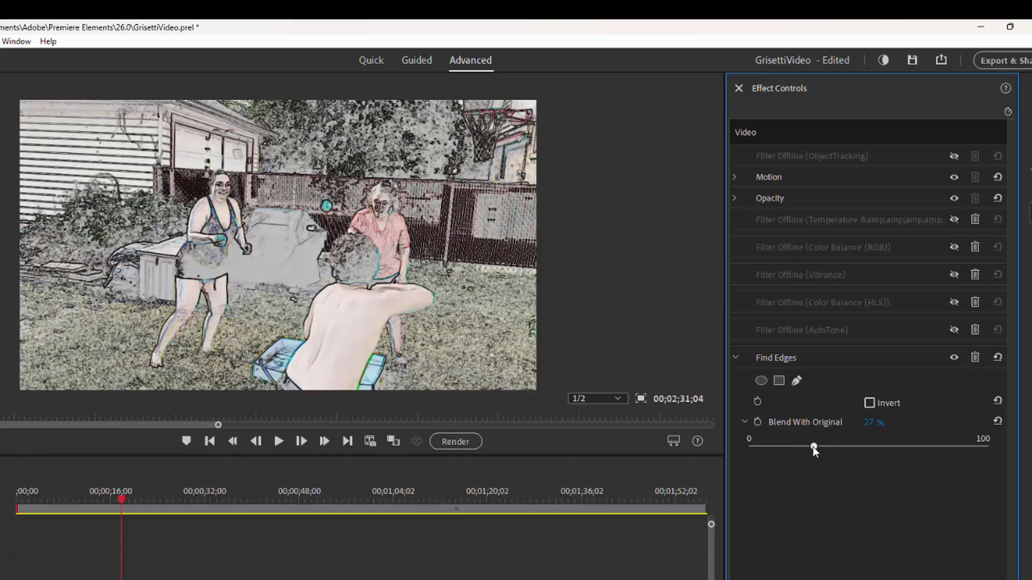
pyautogui.moveTo(814, 447); pyautogui.dragTo(837, 447)
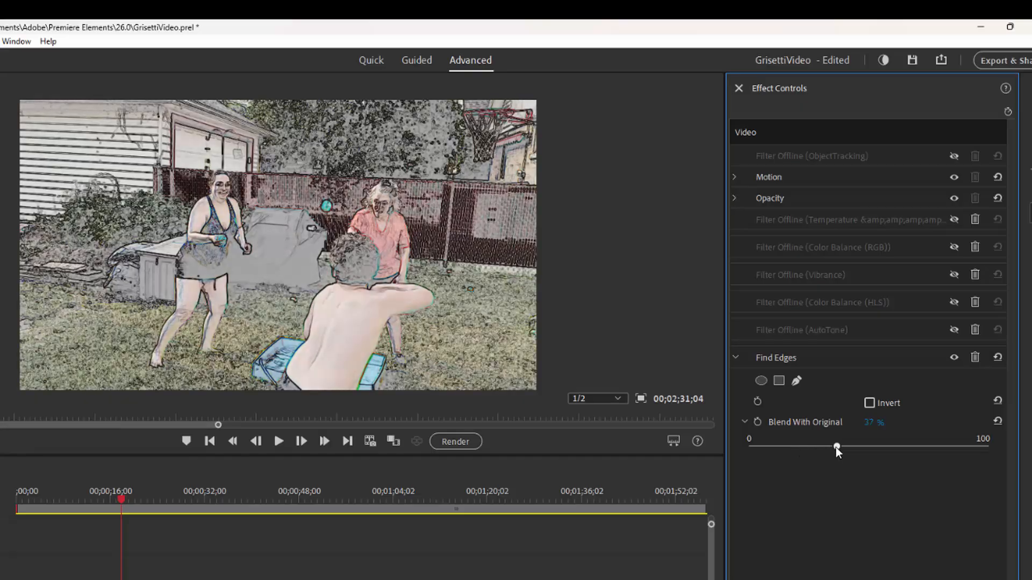
pyautogui.moveTo(837, 447); pyautogui.dragTo(836, 447)
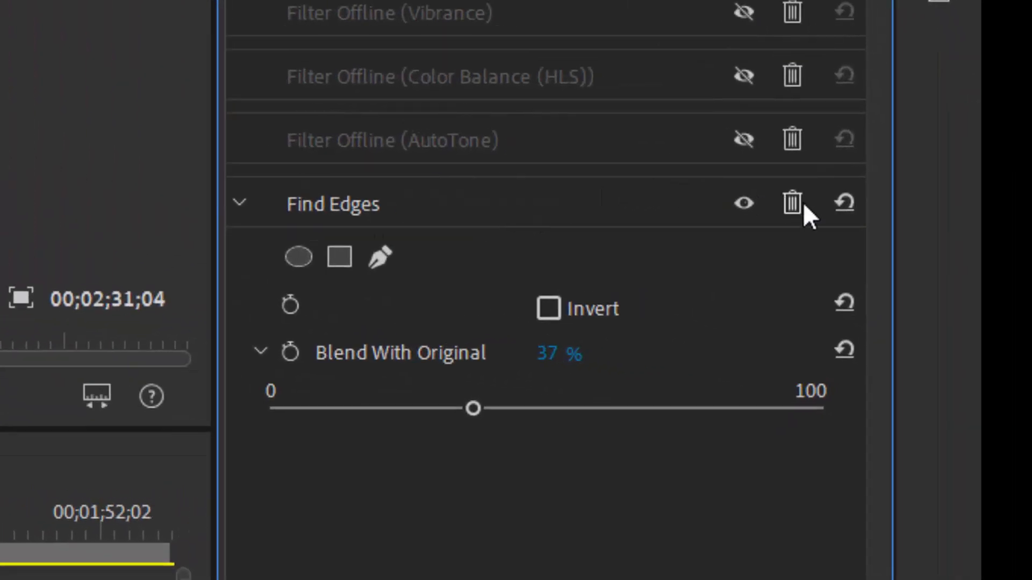
pyautogui.moveTo(792, 202)
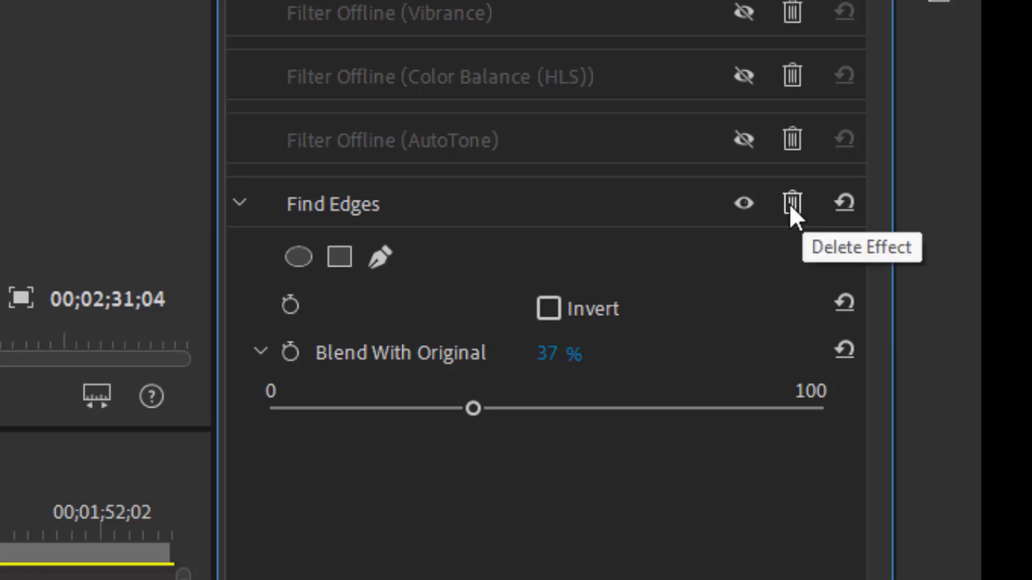
# Delete Find Edges from the clip, restoring its original colours.
pyautogui.click(791, 202)
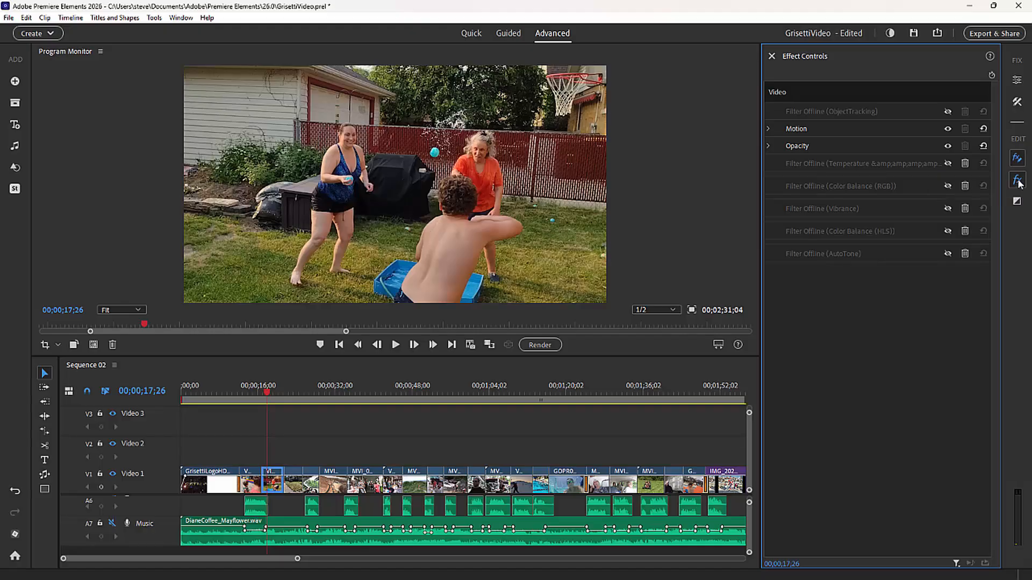
# Reopen the full video effects gallery with the clip still selected.
pyautogui.click(1019, 169)
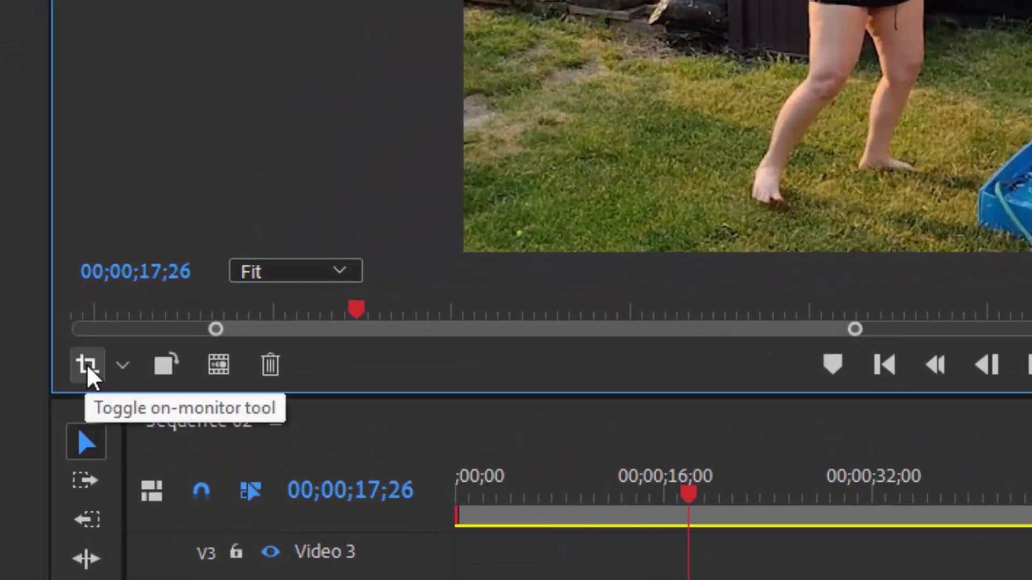
pyautogui.click(87, 365)
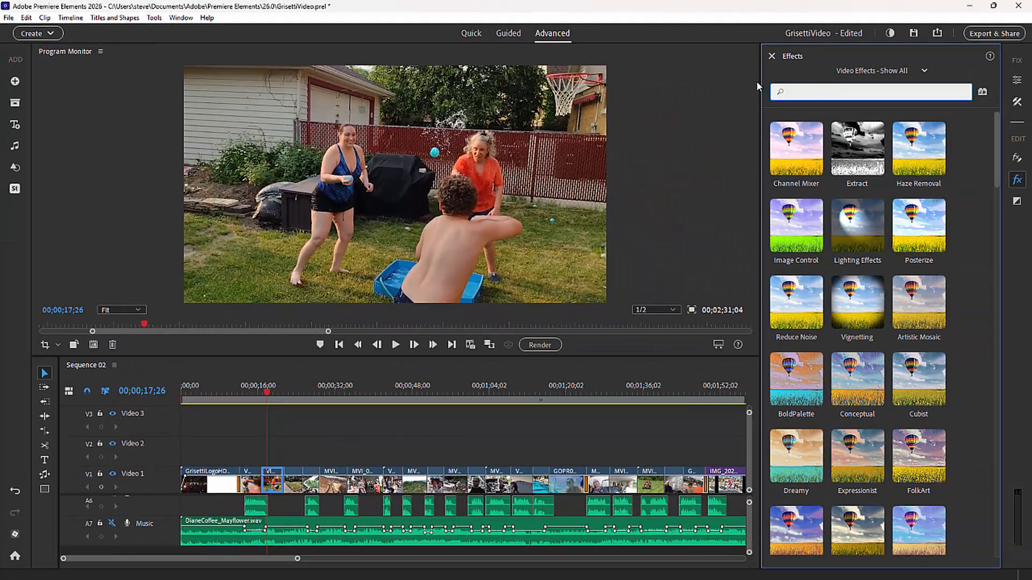
# Search 'cro' and drag the Crop effect onto the Video 1 clip.
pyautogui.write('crop')
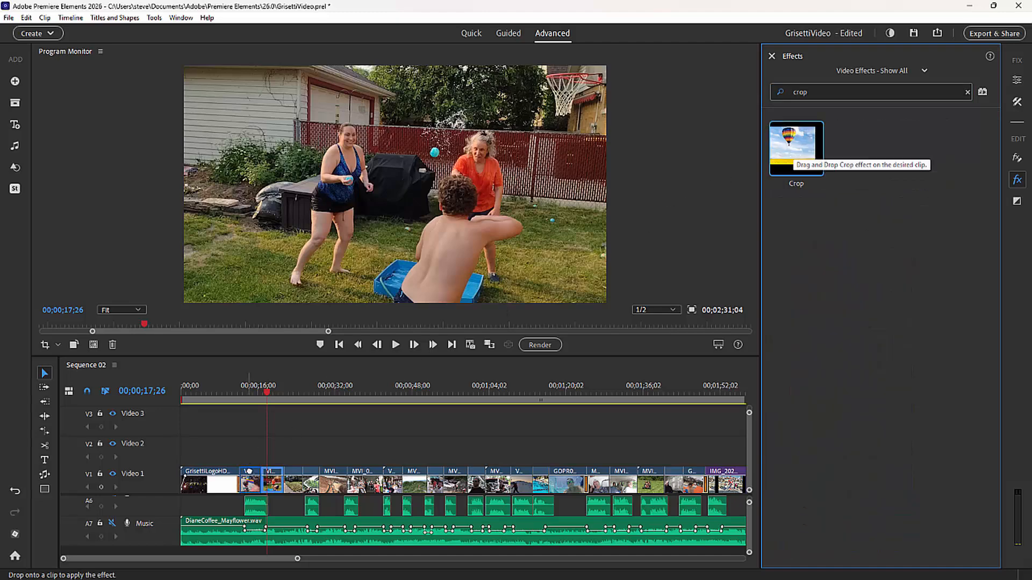
pyautogui.moveTo(796, 148); pyautogui.dragTo(270, 481)
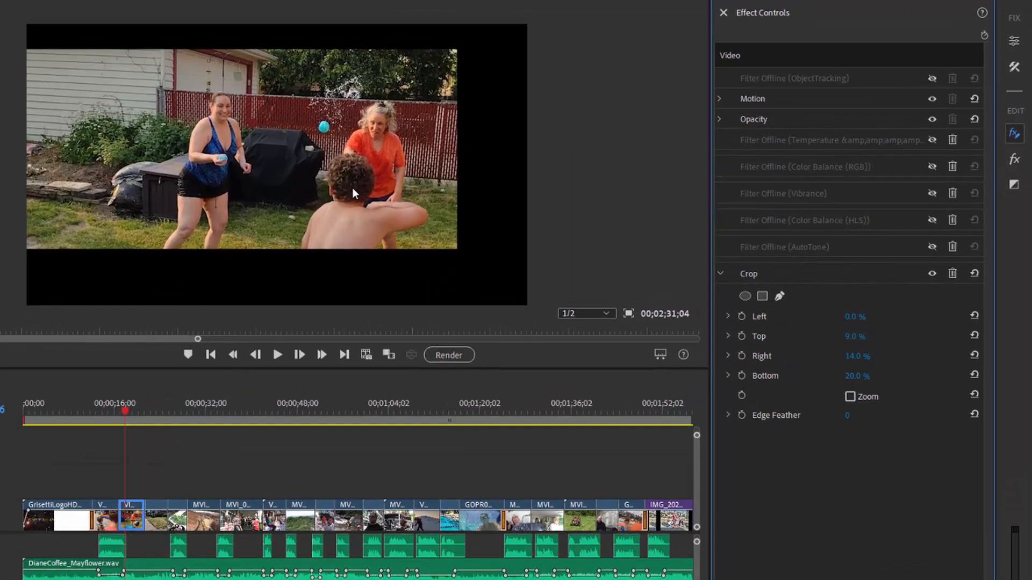
pyautogui.moveTo(355, 204)
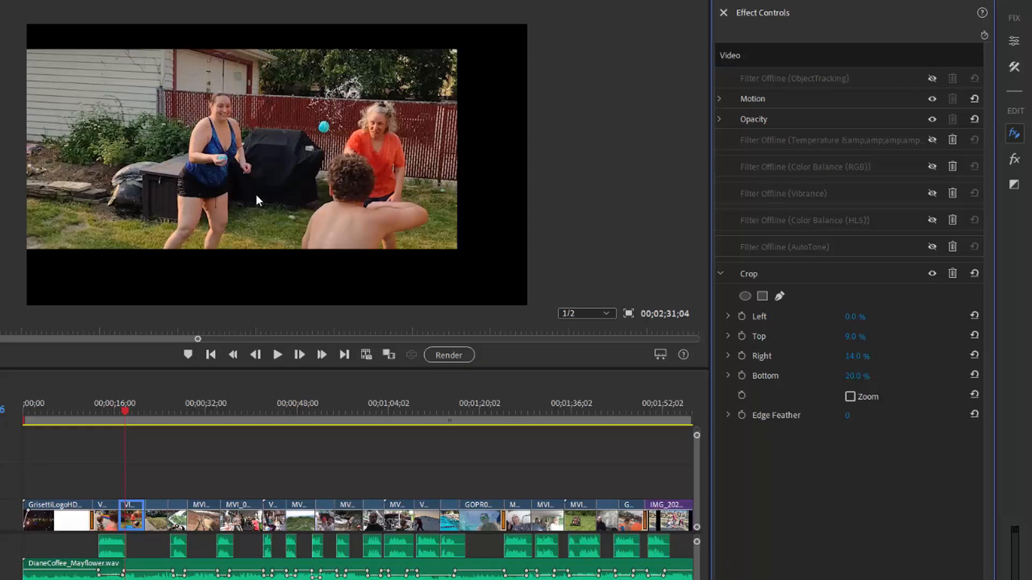
pyautogui.moveTo(257, 210)
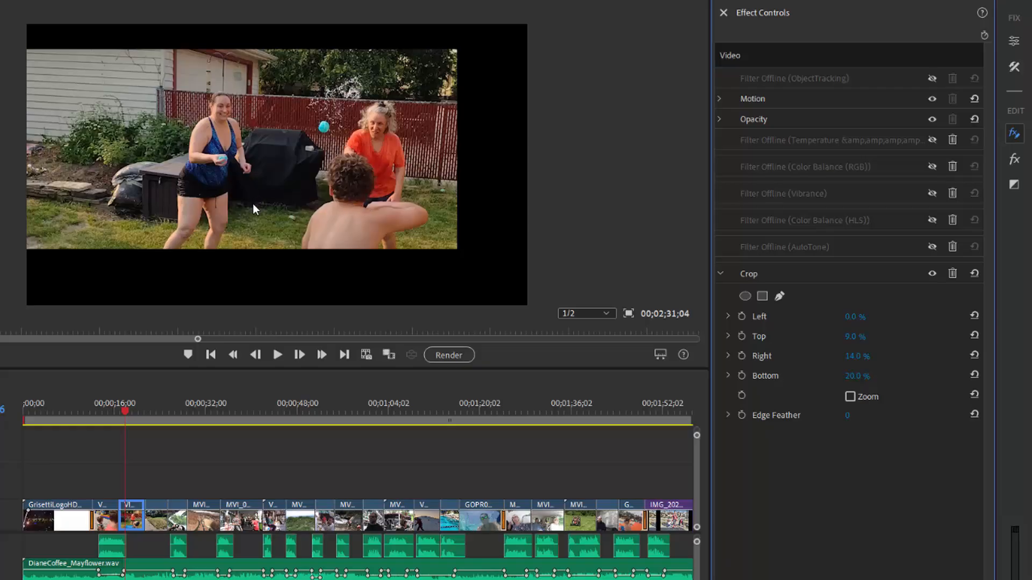
pyautogui.moveTo(48, 156)
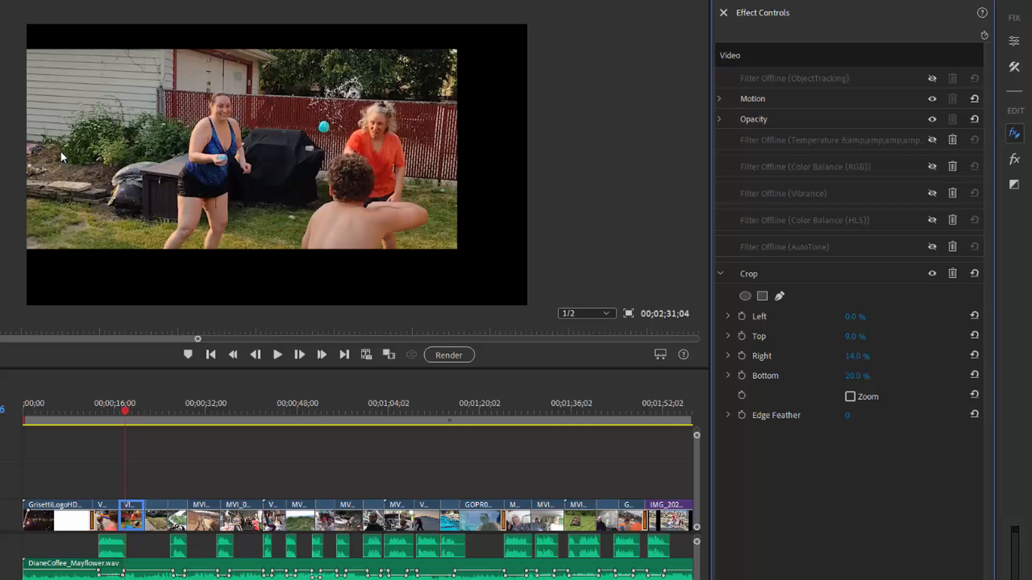
pyautogui.moveTo(30, 84)
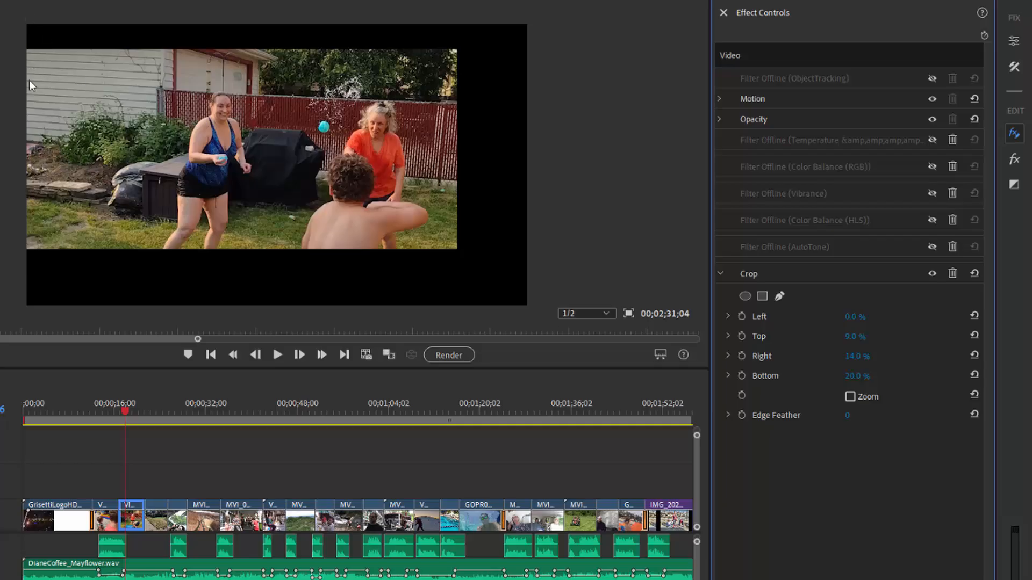
pyautogui.moveTo(183, 88)
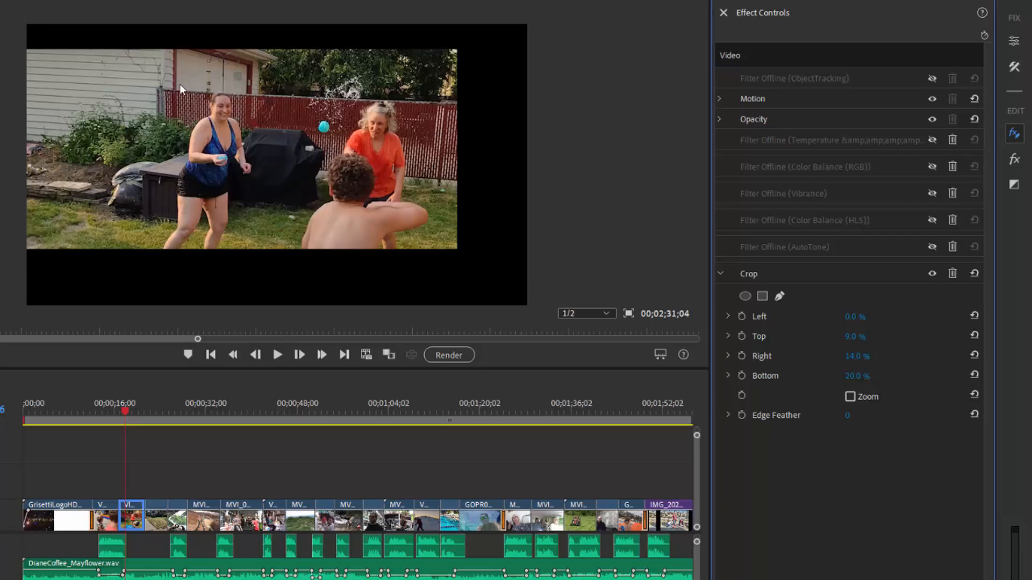
pyautogui.moveTo(548, 307)
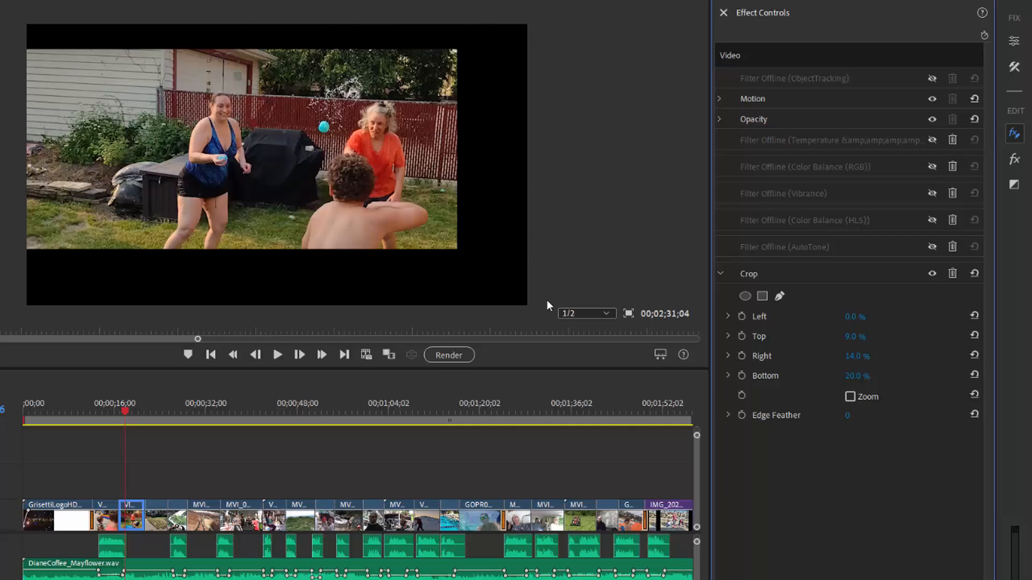
pyautogui.moveTo(282, 335)
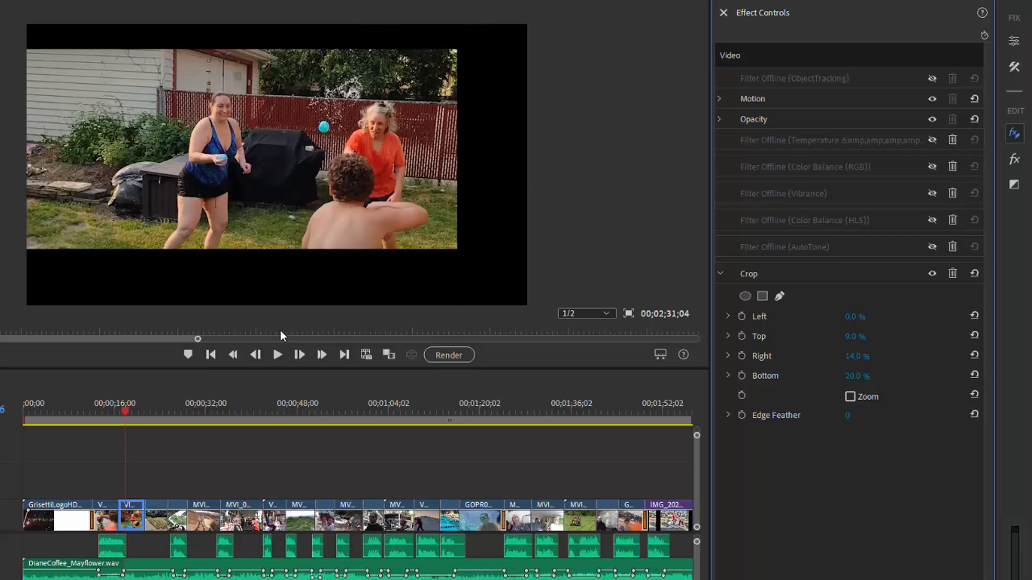
pyautogui.moveTo(289, 327)
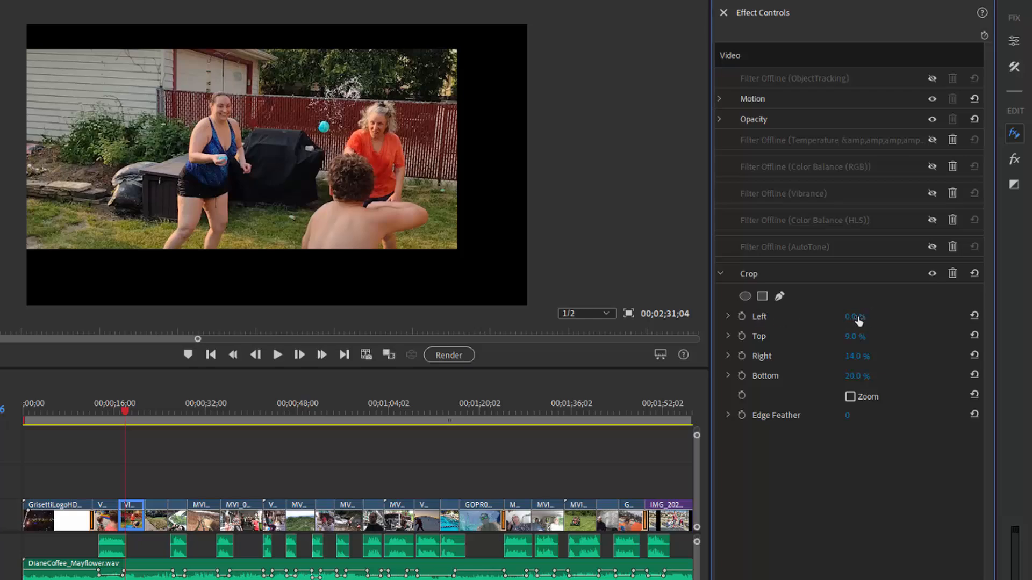
# Expand the Left and Top crop controls and set Left crop to 16%.
pyautogui.click(728, 316)
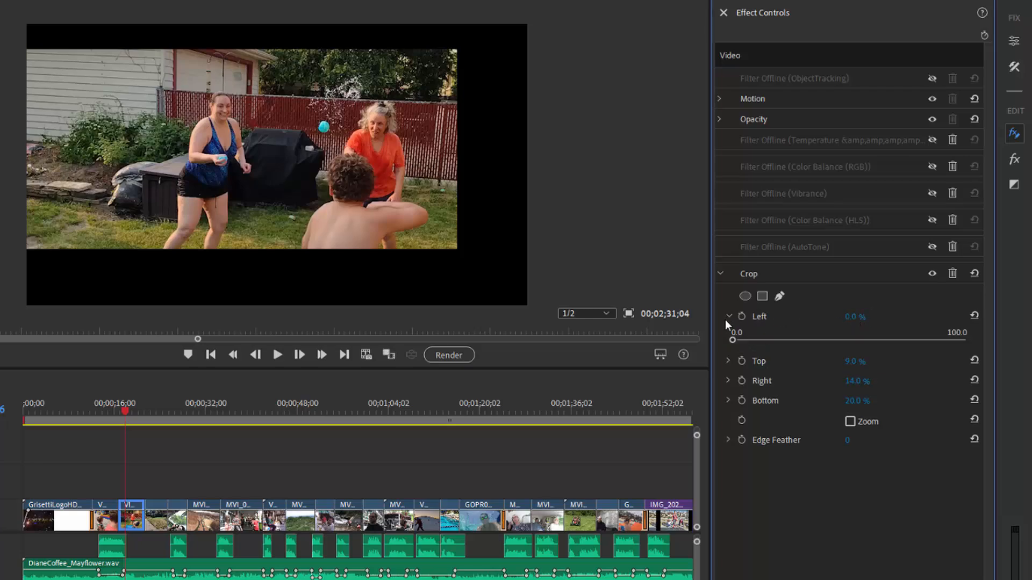
pyautogui.click(729, 361)
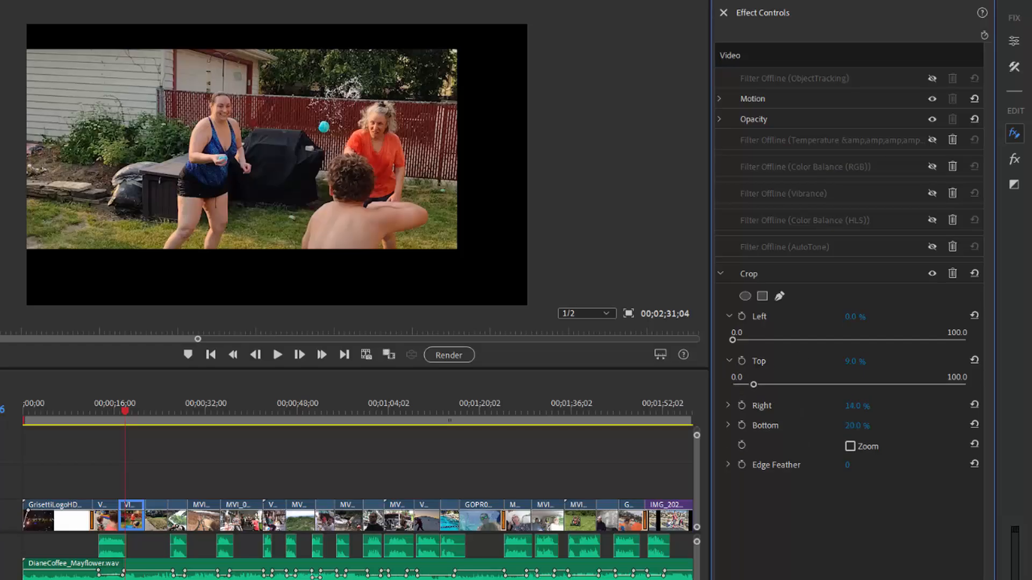
pyautogui.moveTo(734, 339); pyautogui.dragTo(773, 339)
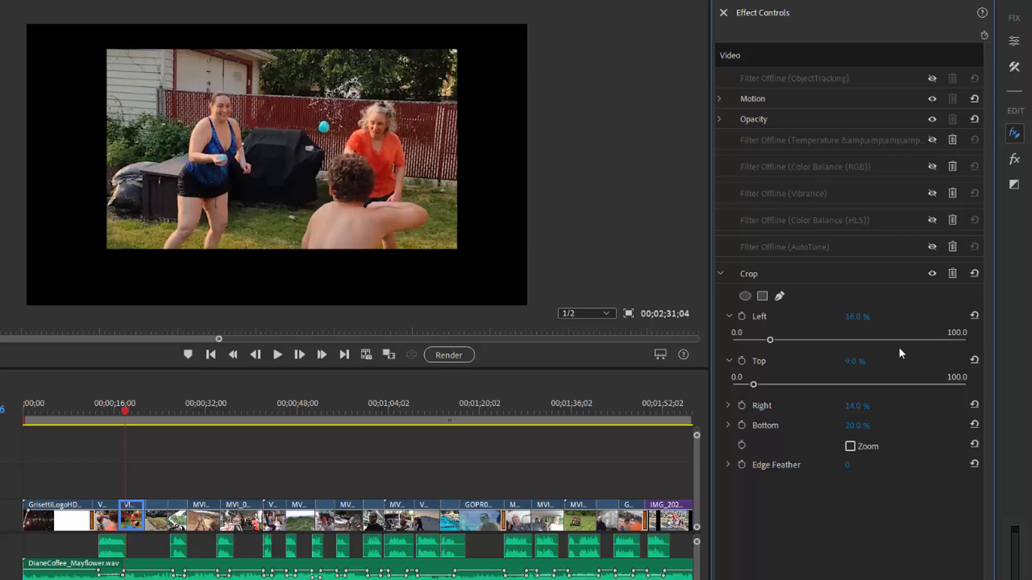
pyautogui.moveTo(976, 343)
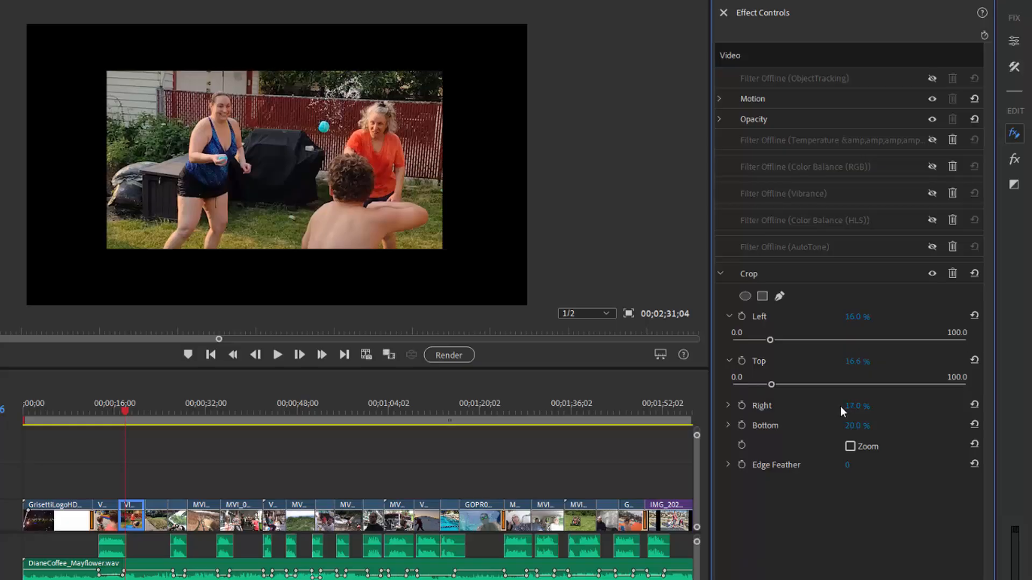
pyautogui.moveTo(828, 396)
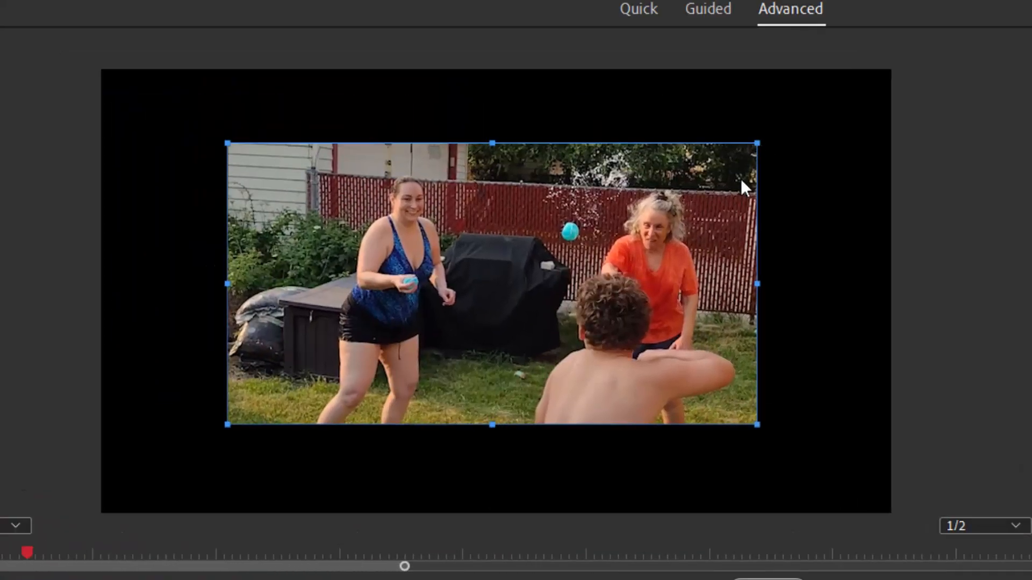
pyautogui.moveTo(754, 430)
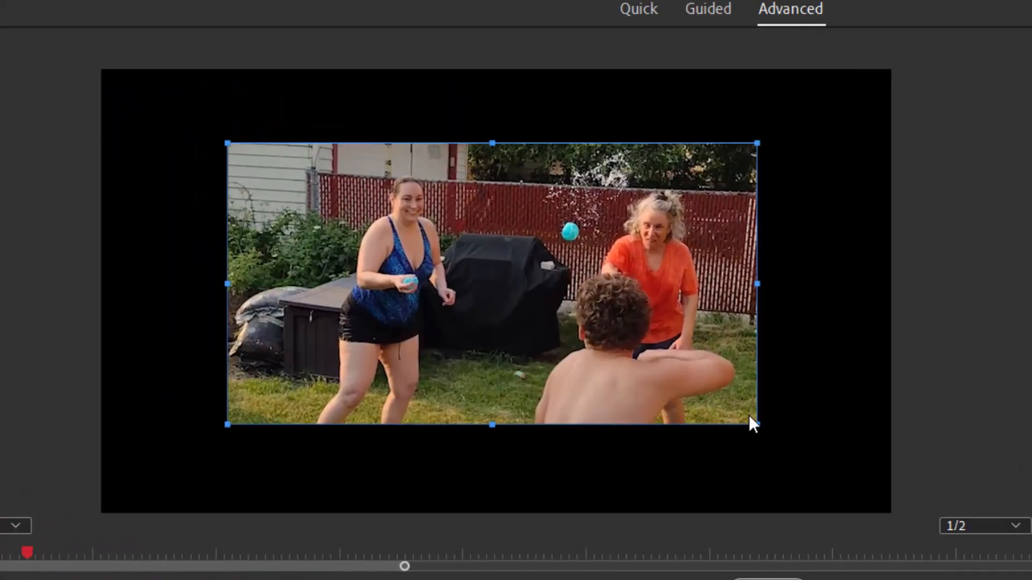
# Tighten the crop by dragging the on-monitor bottom-right corner handle inward.
pyautogui.moveTo(757, 427); pyautogui.dragTo(696, 433)
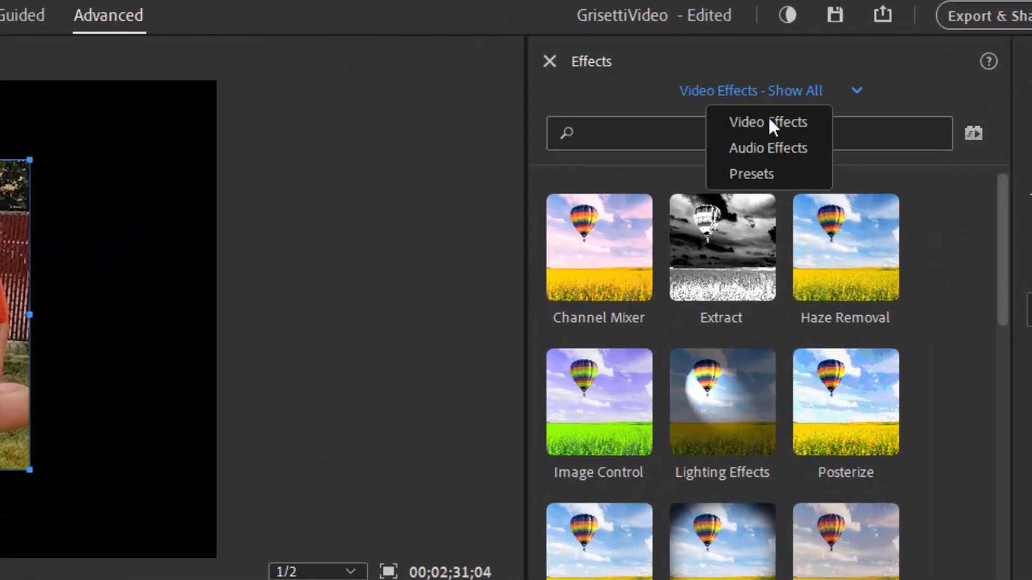
# Switch the gallery to Audio Effects, listing Amplify, Delay and DeHummer.
pyautogui.click(768, 147)
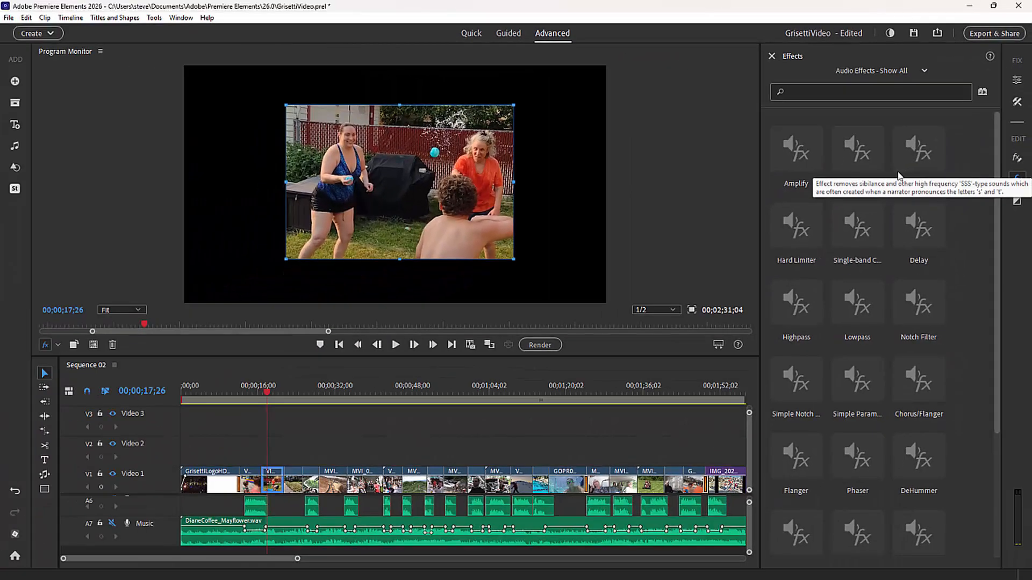
pyautogui.moveTo(767, 162)
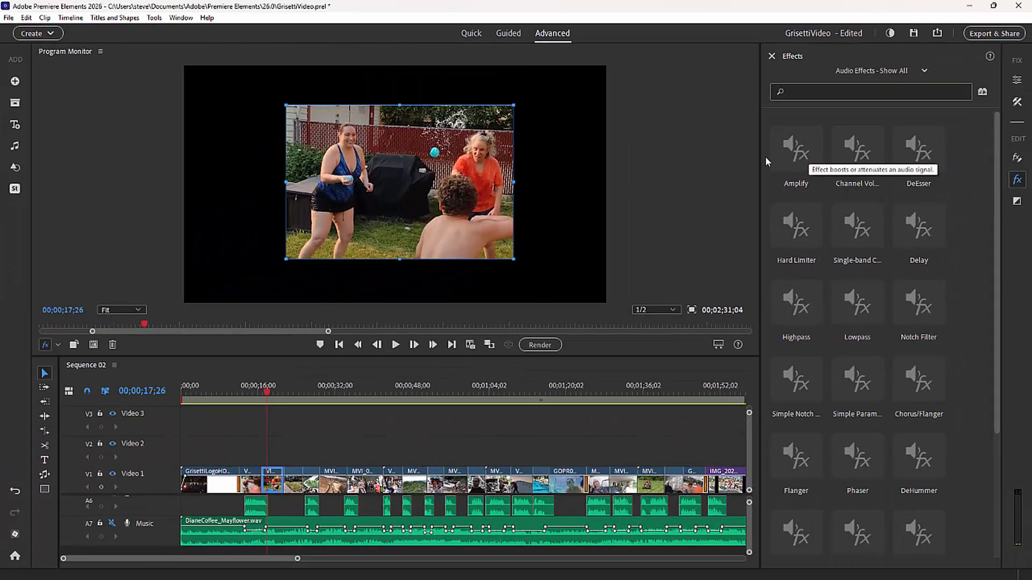
pyautogui.moveTo(749, 167)
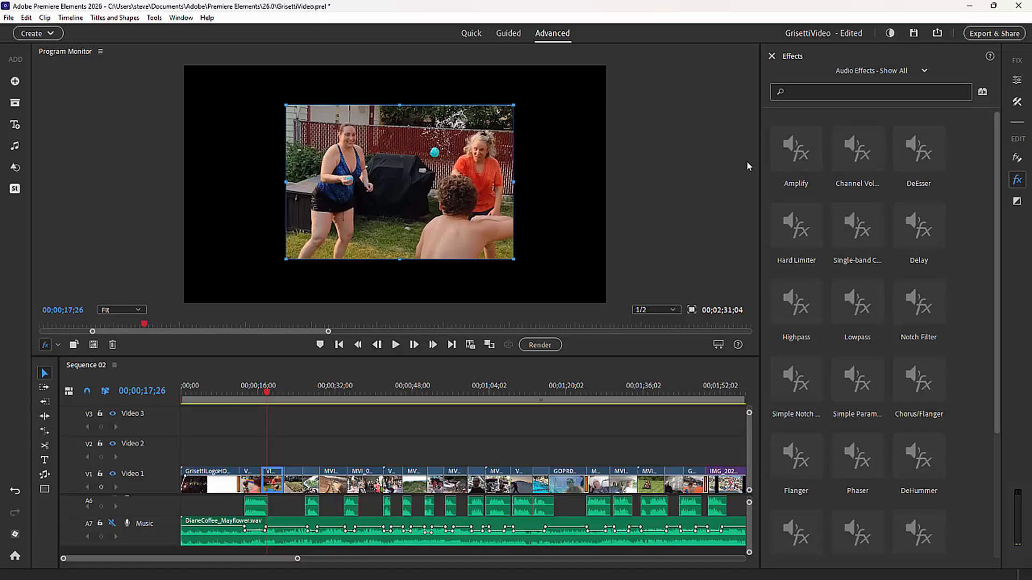
pyautogui.moveTo(742, 165)
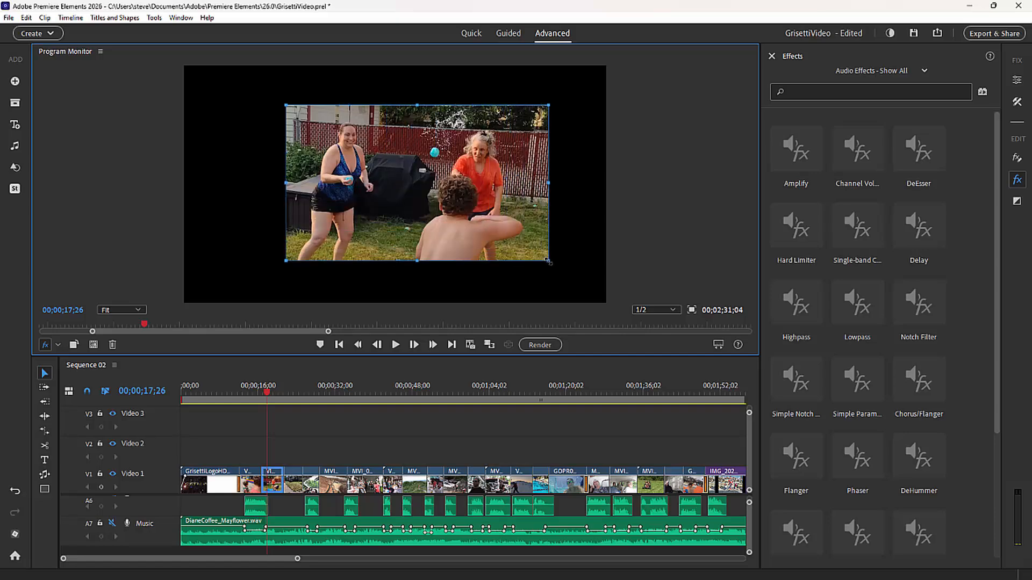
pyautogui.moveTo(490, 252)
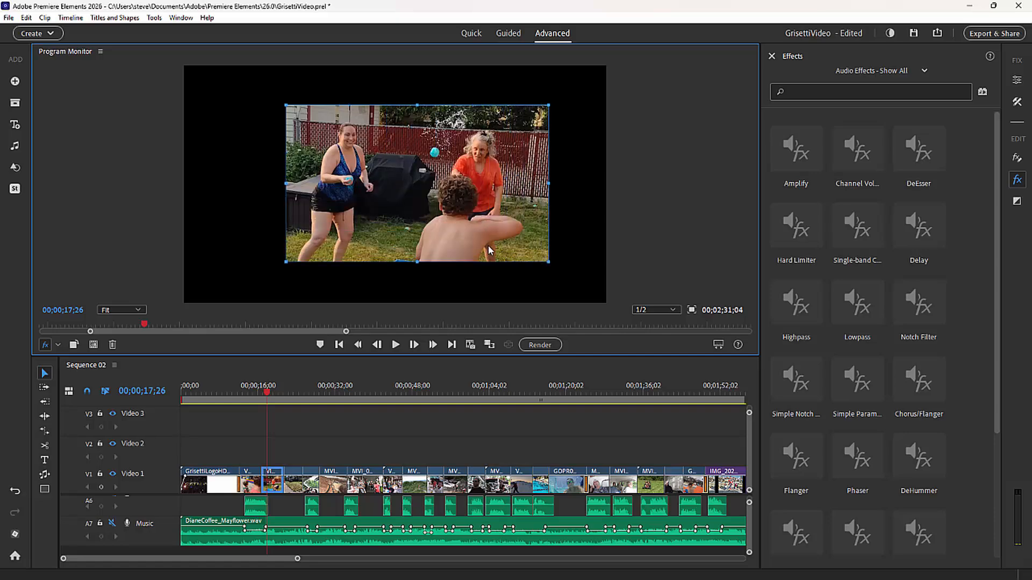
pyautogui.moveTo(467, 247)
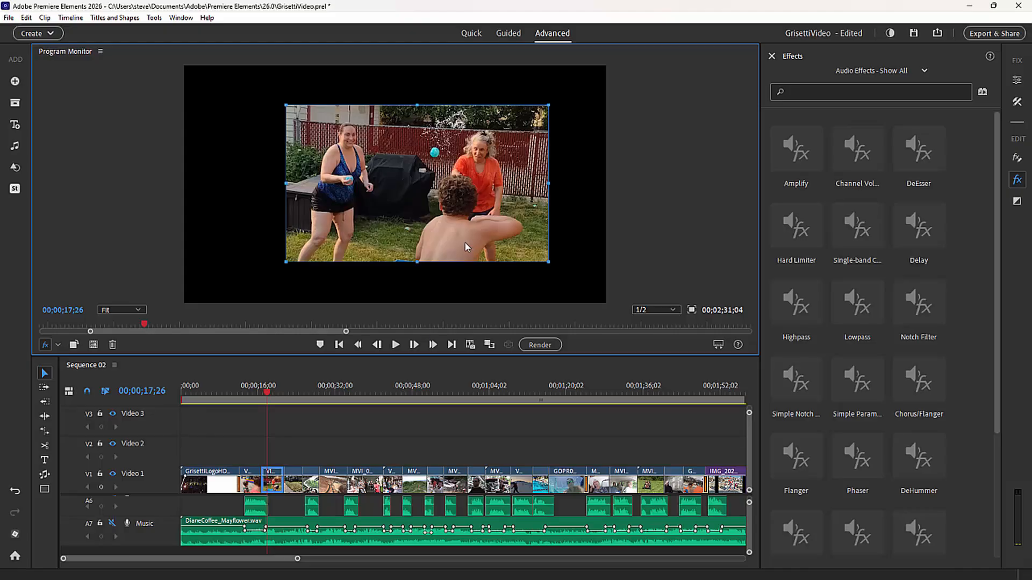